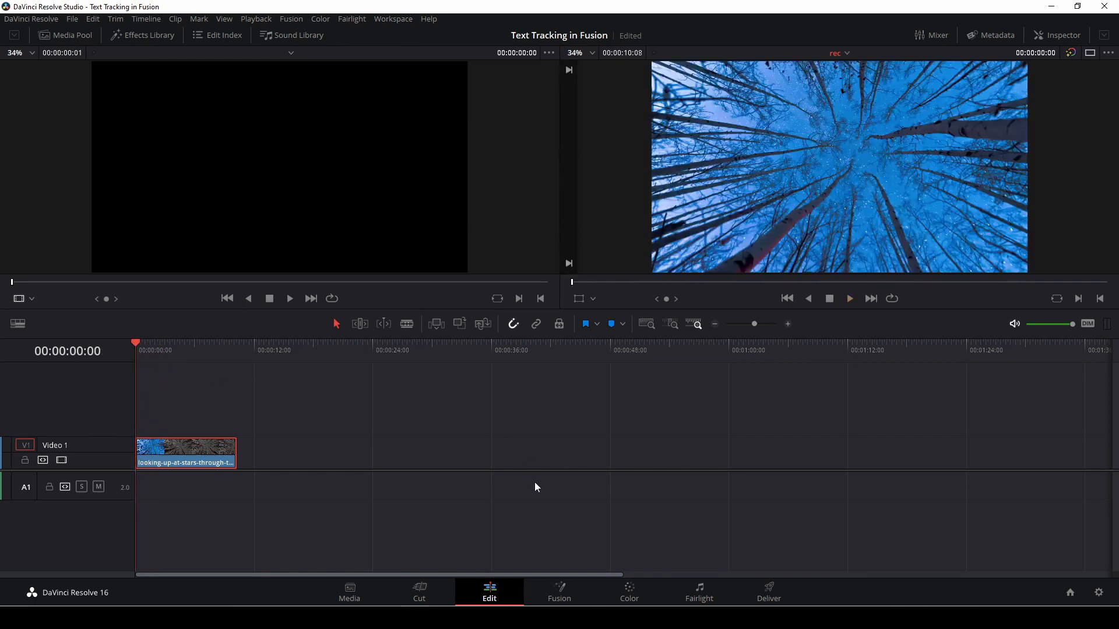
Switch the forest clip to the Fusion page and hide the Media Pool
left_click(558, 592)
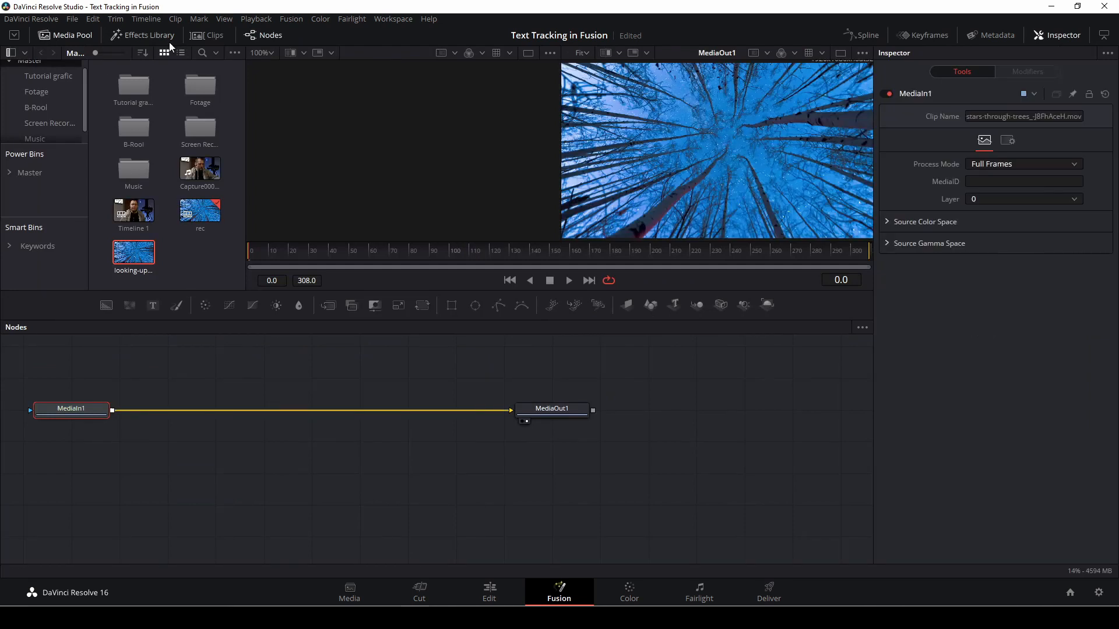
left_click(71, 35)
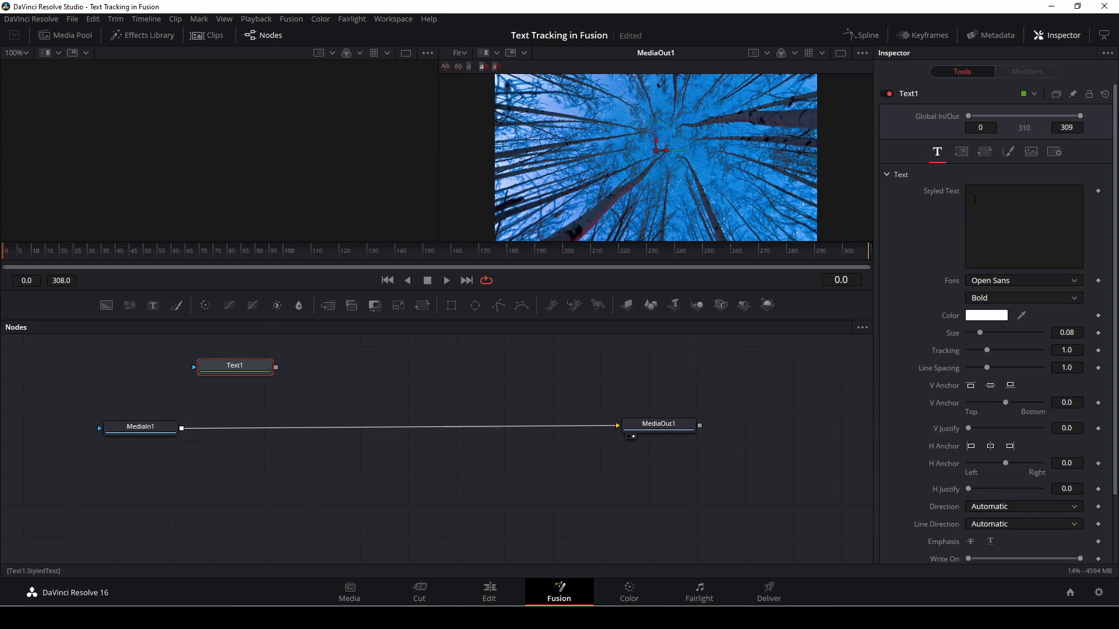
Enter 'TREE' as the Styled Text of the Text1 node
left_click(1023, 226)
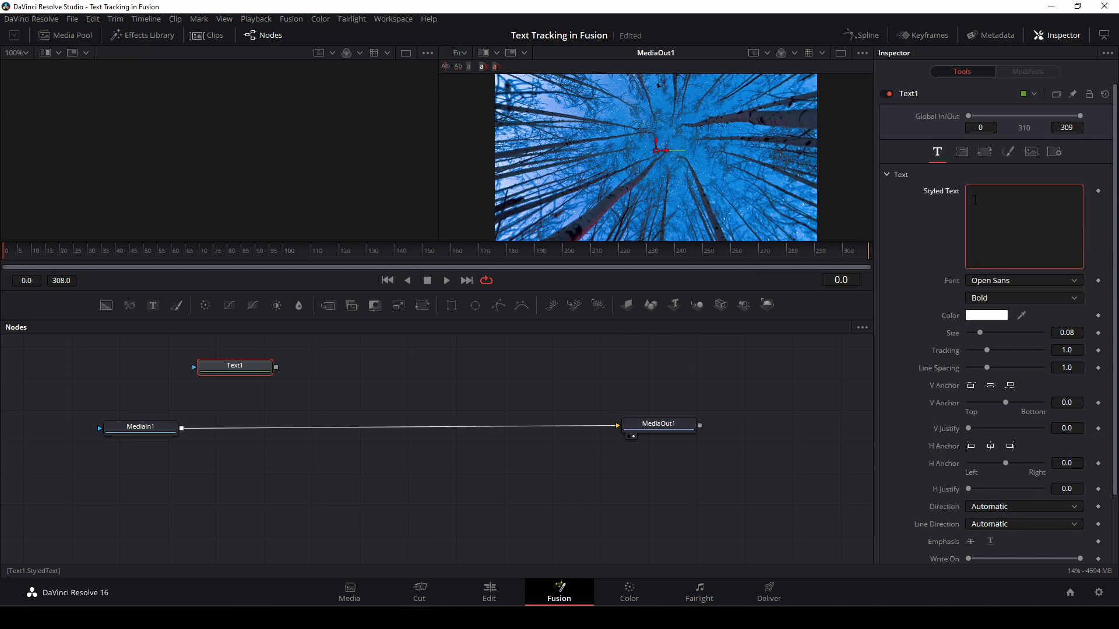
type("T")
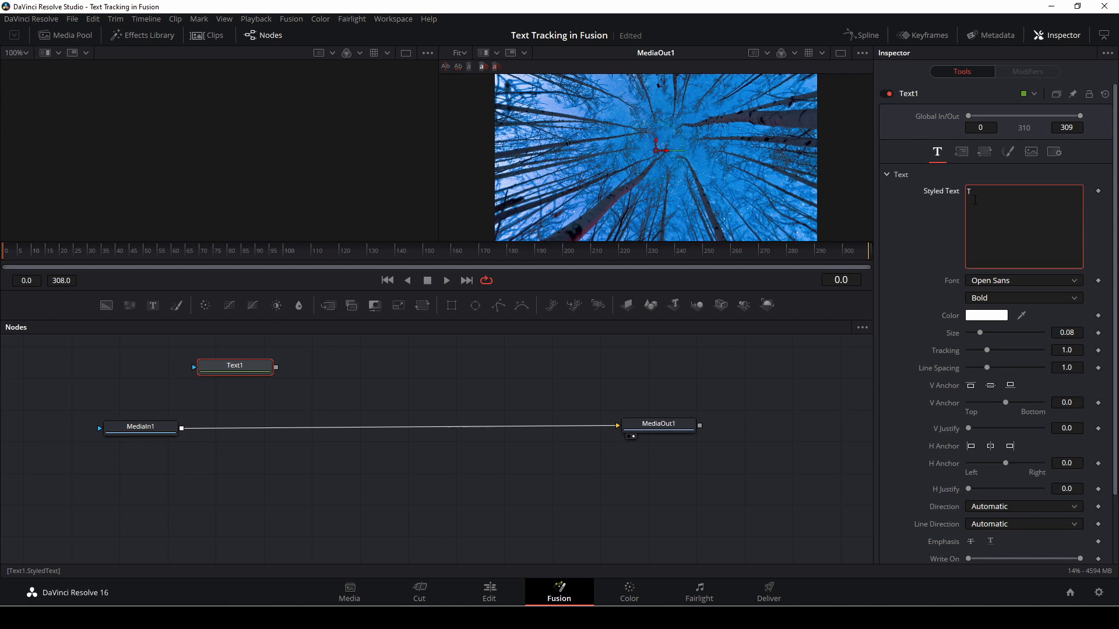
type("TREE")
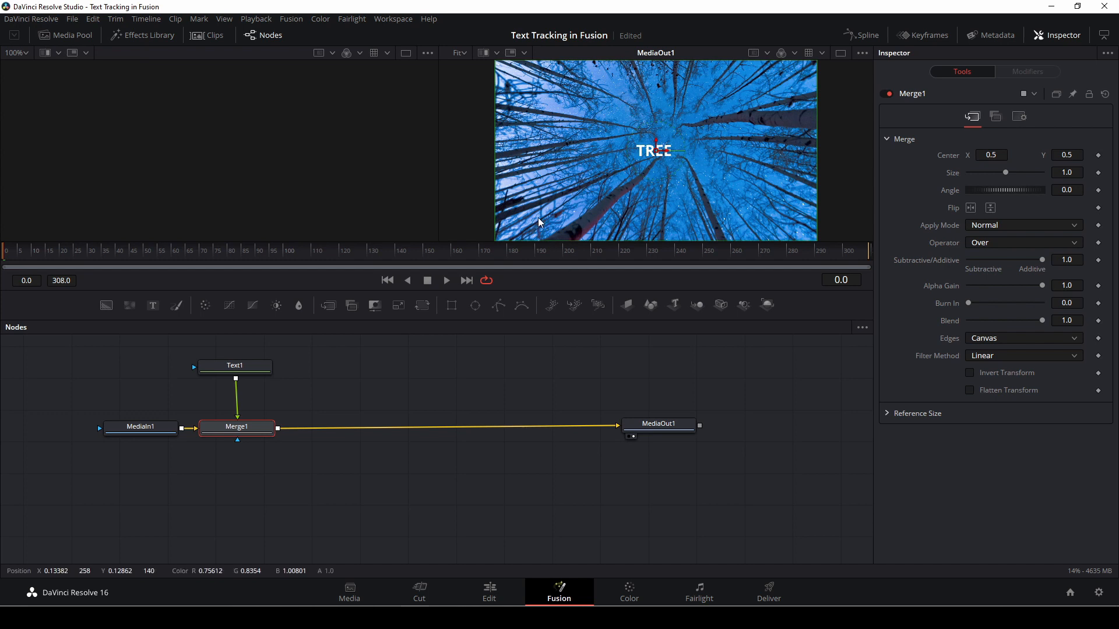
Move the TREE text lower in the frame and enlarge it
left_click(235, 365)
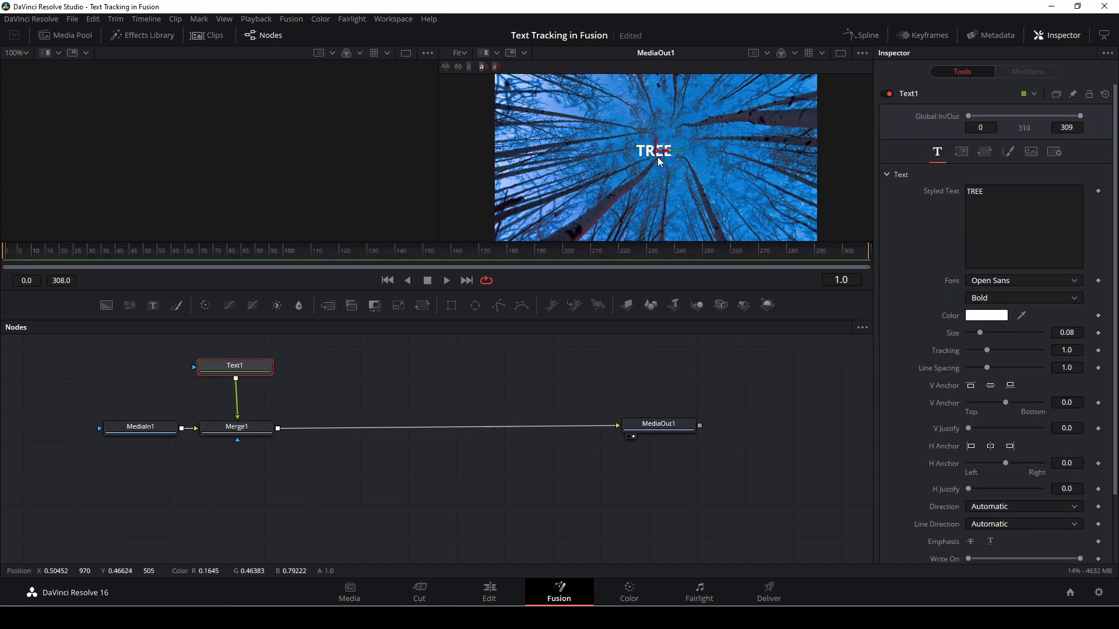
left_click_drag(655, 150, 605, 229)
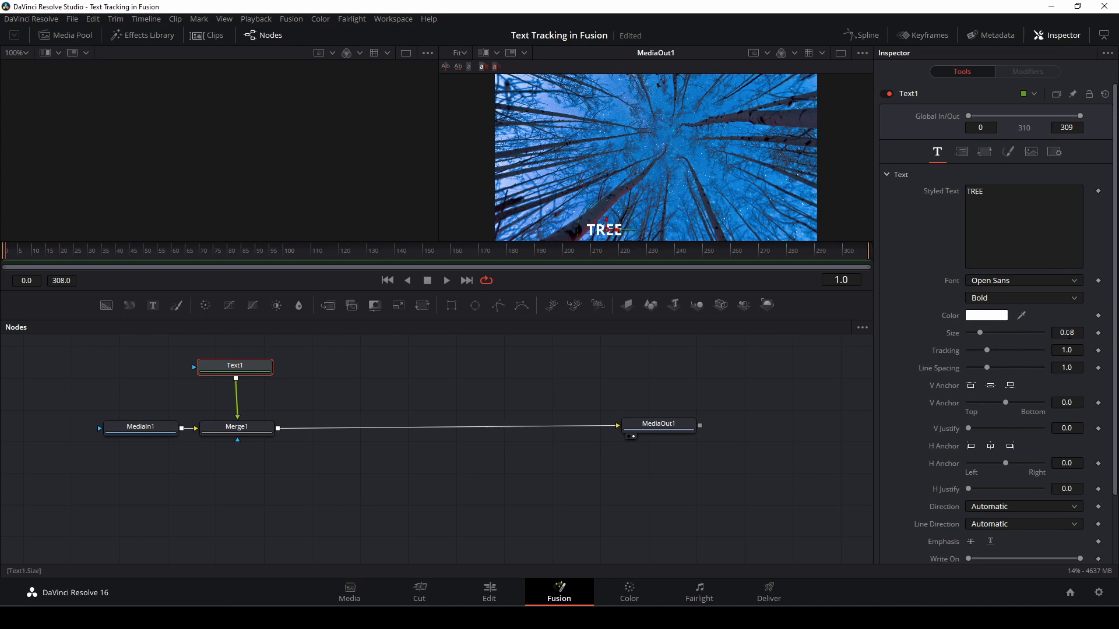
left_click_drag(987, 332, 992, 332)
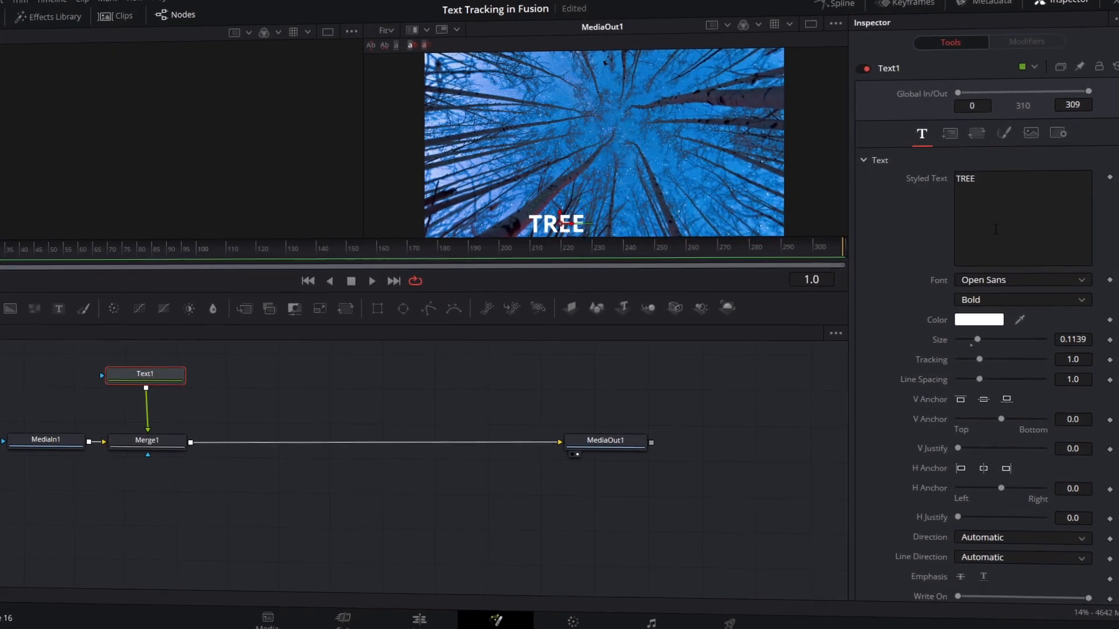
Colour the TREE text yellow, then disconnect Text1 from Merge1
left_click(977, 319)
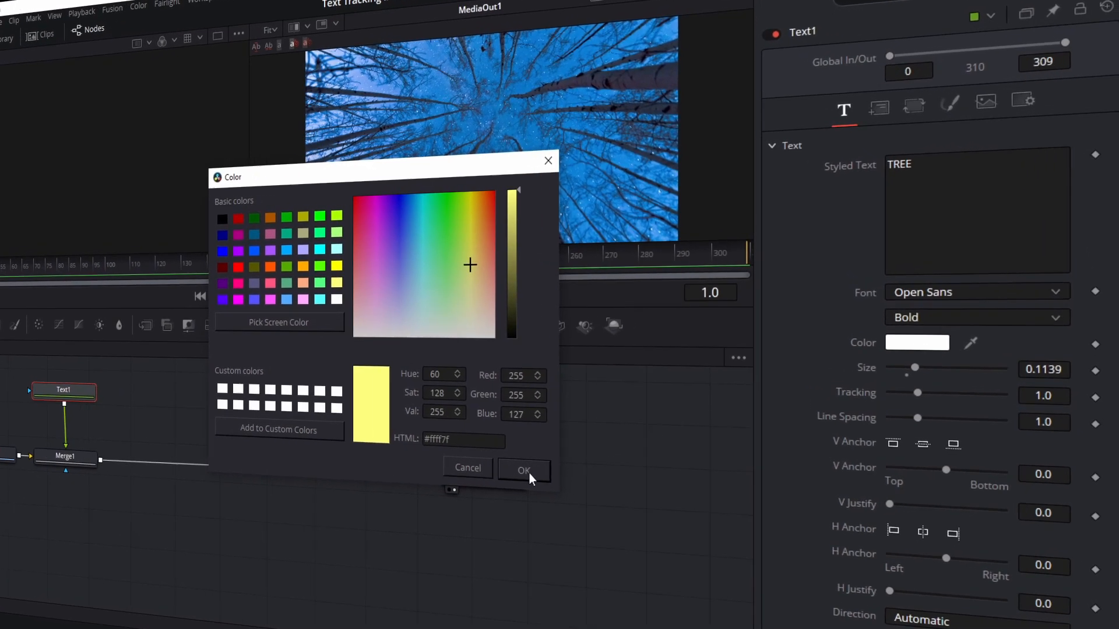
left_click(524, 470)
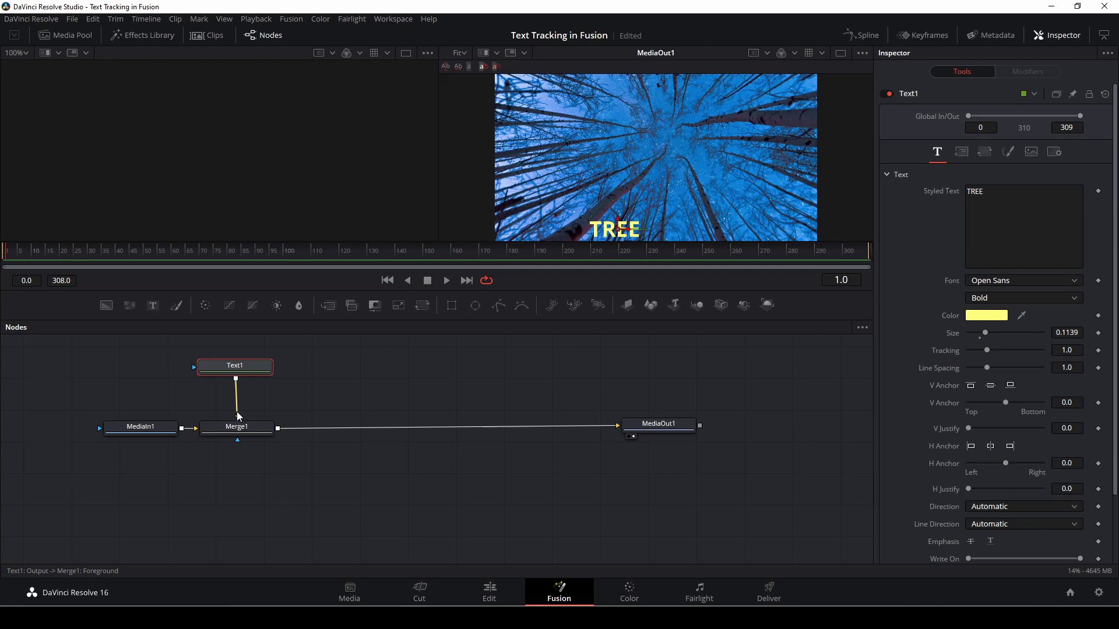
left_click(236, 427)
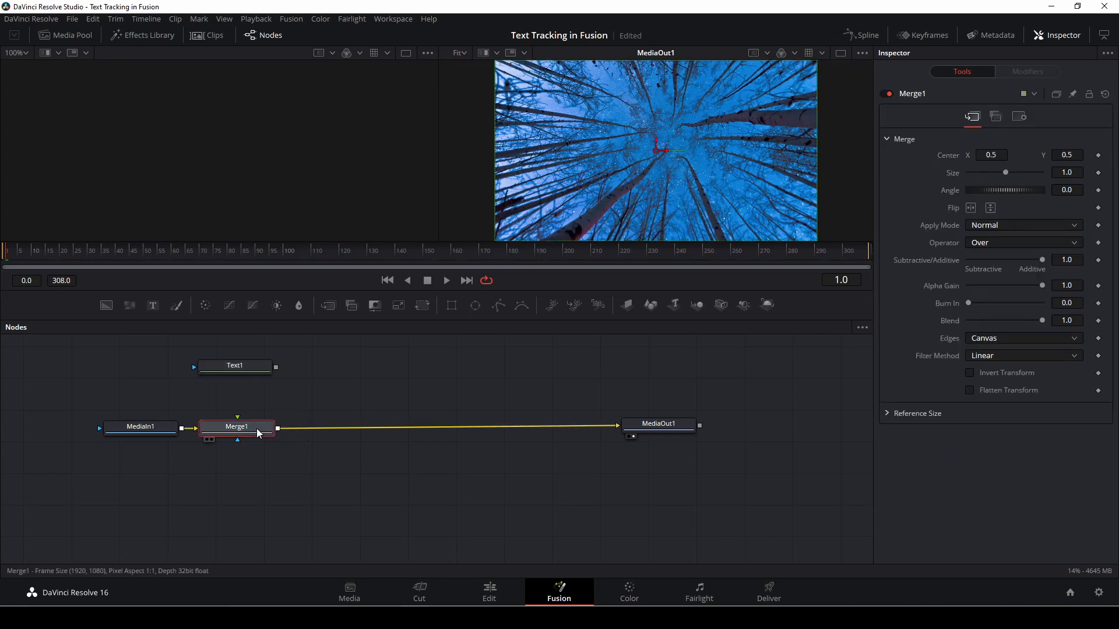
Delete Merge1 and add a Tracker node found by searching 'tra'
left_click(141, 426)
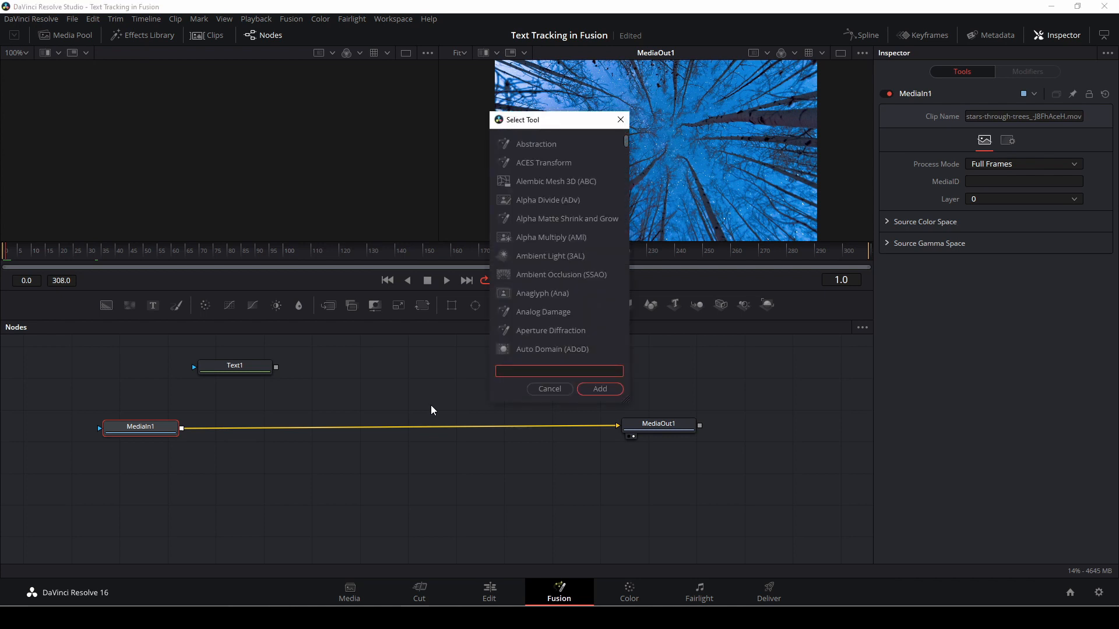
type("tra")
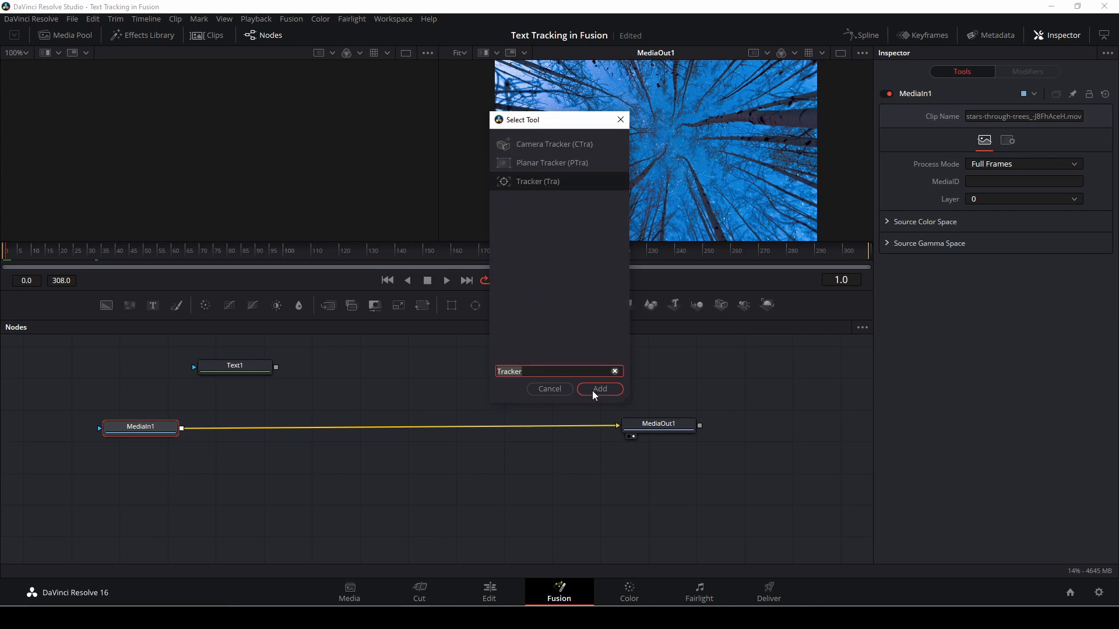
left_click(599, 389)
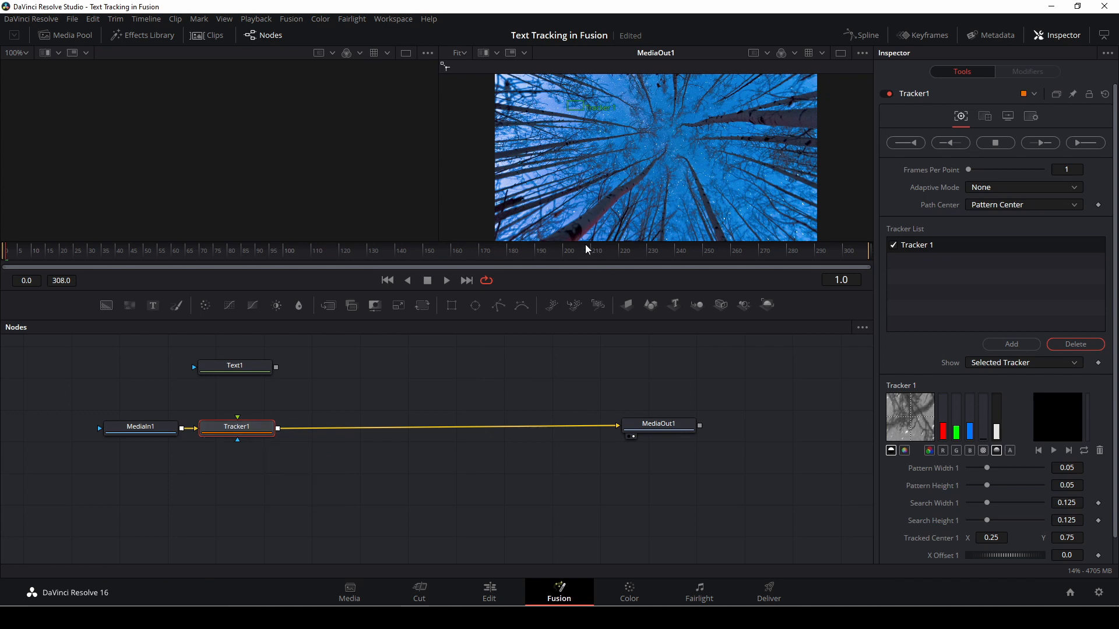
mouse_move(545, 174)
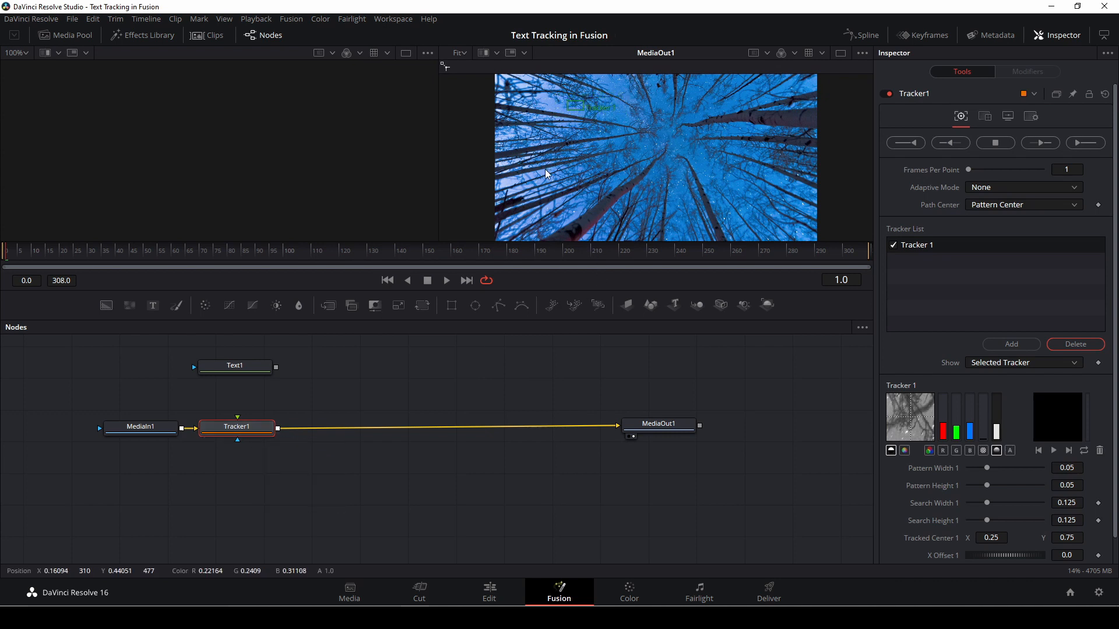
mouse_move(590, 136)
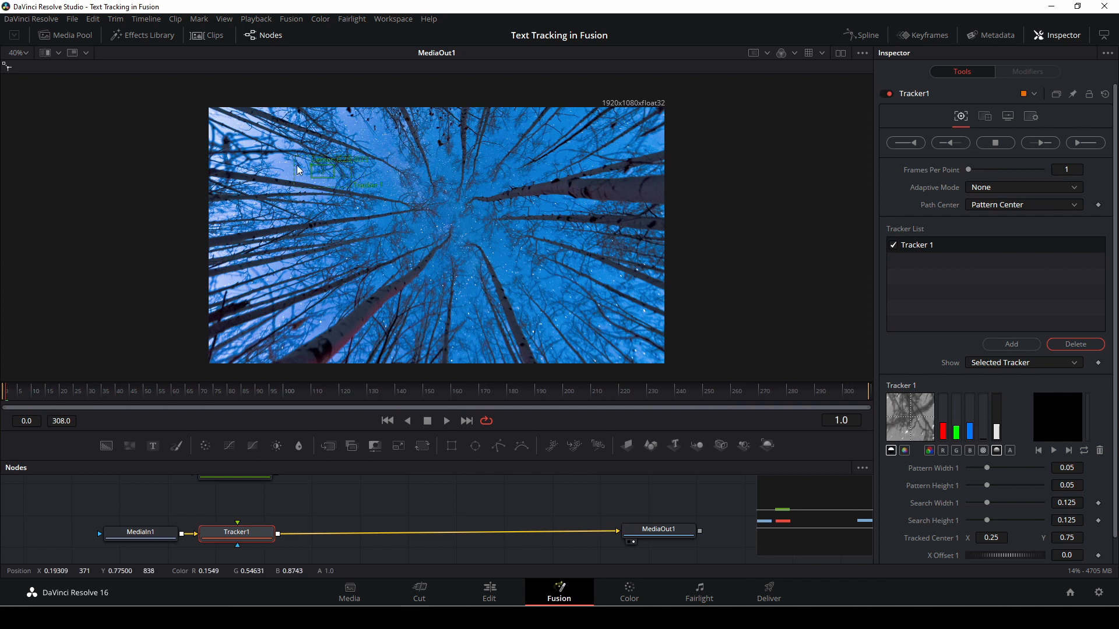
Drag the Tracker 1 pattern box onto a high-contrast branch in the footage
left_click_drag(321, 170, 350, 296)
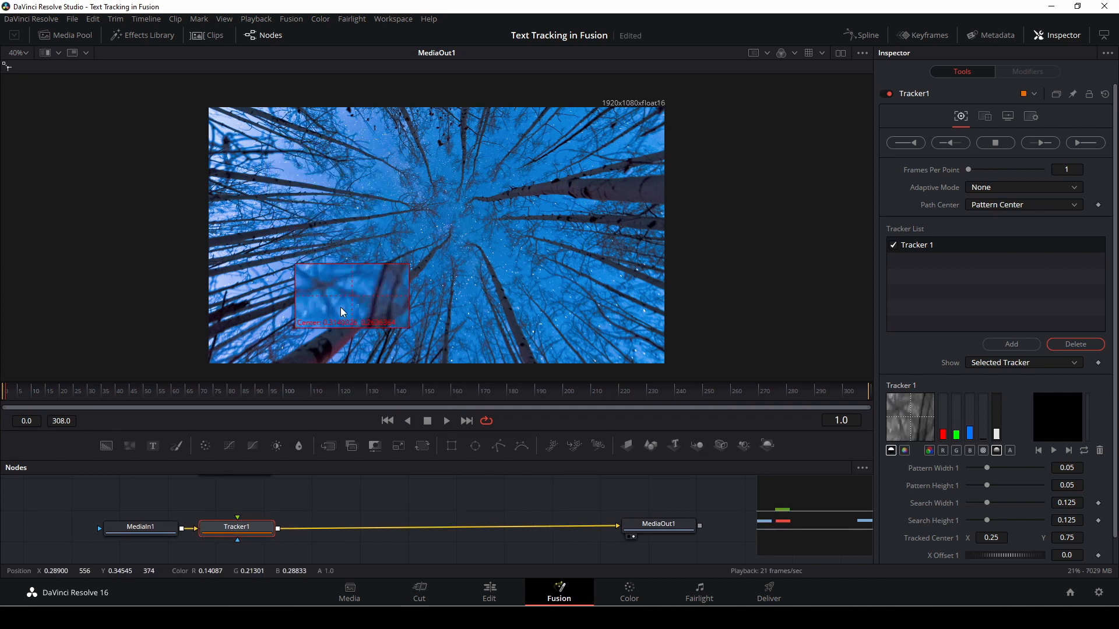
left_click_drag(350, 296, 327, 341)
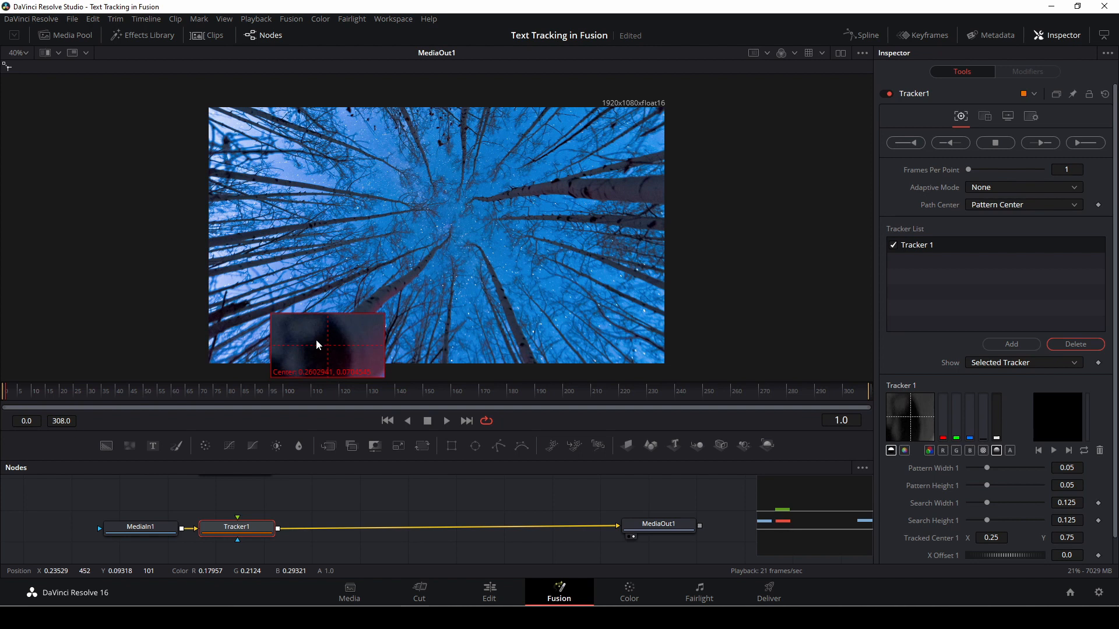
left_click_drag(329, 345, 325, 342)
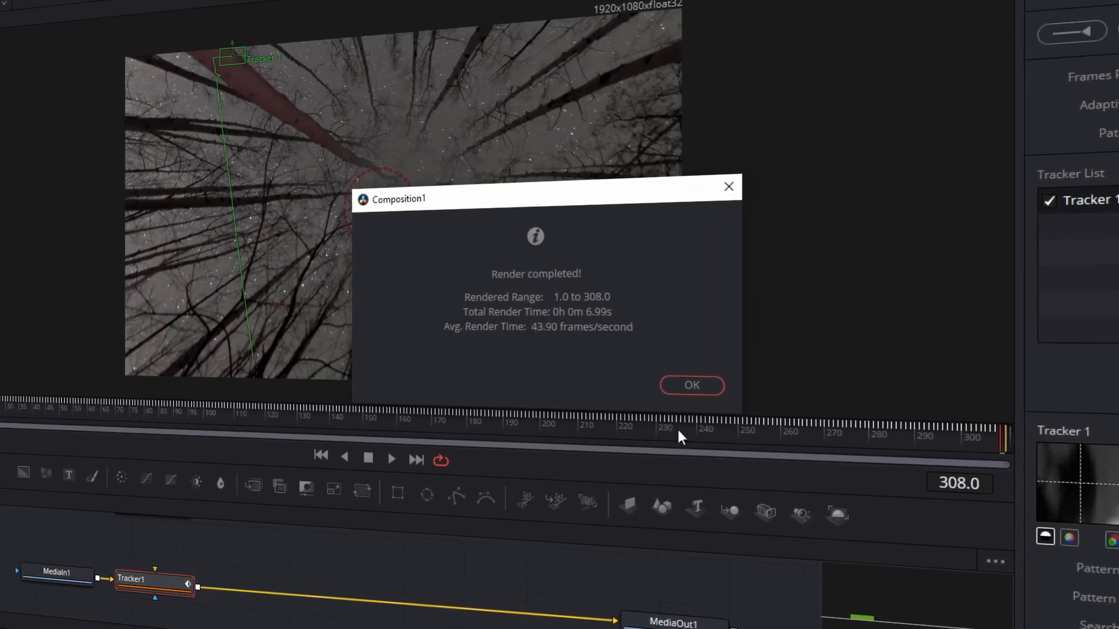
Dismiss the Render completed notice and select Tracker1 to wire Text1 into it
left_click(691, 384)
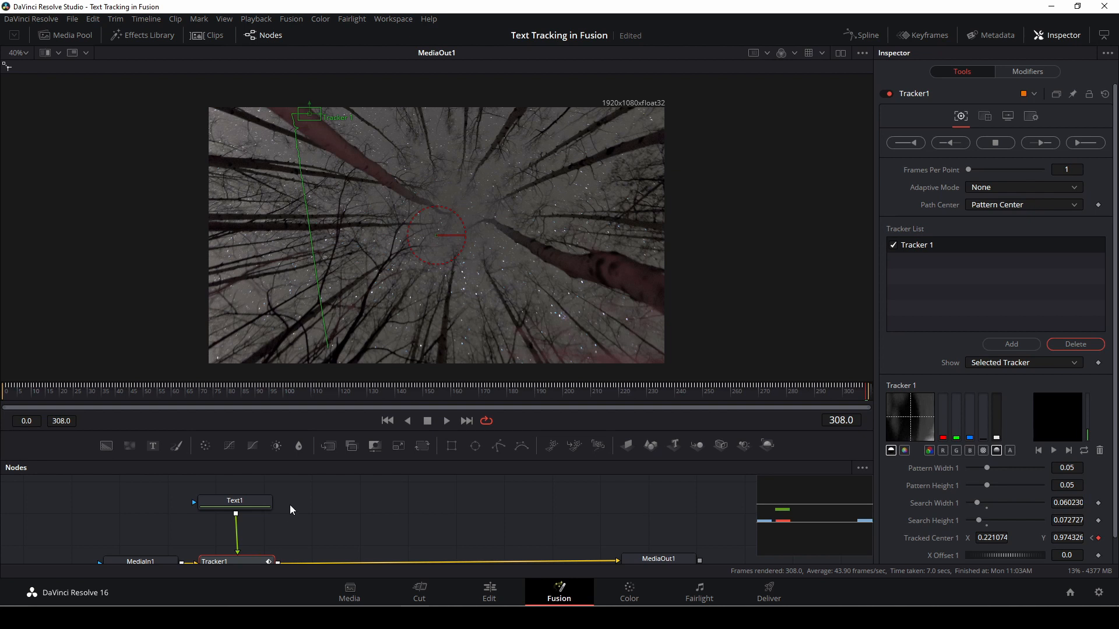
left_click(236, 526)
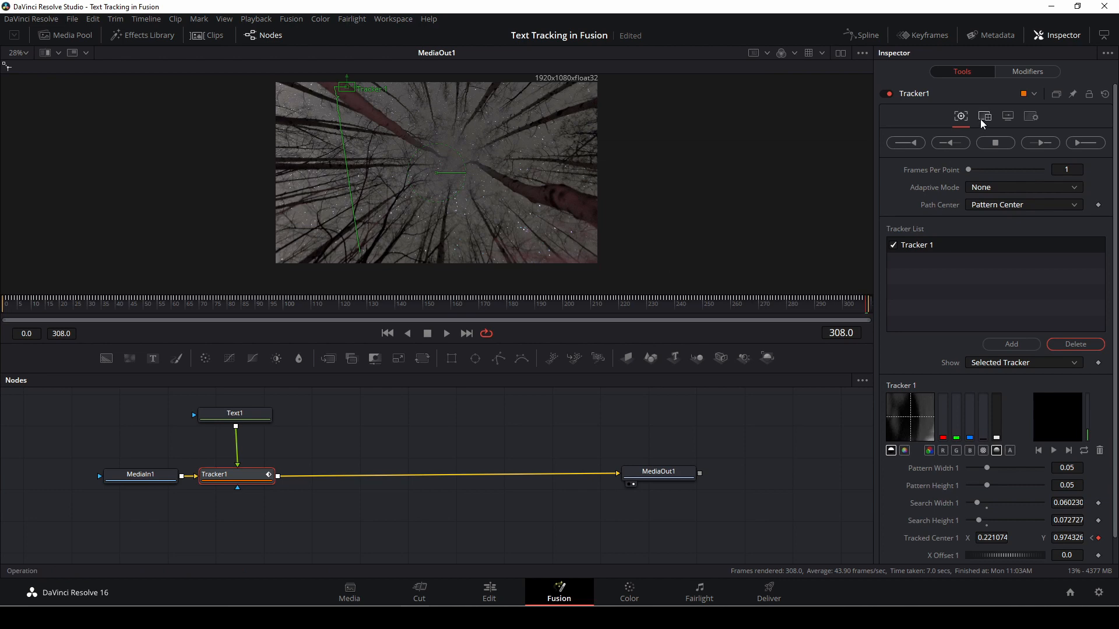
Set Tracker1's Operation to Match Move so the text follows the footage
left_click(986, 116)
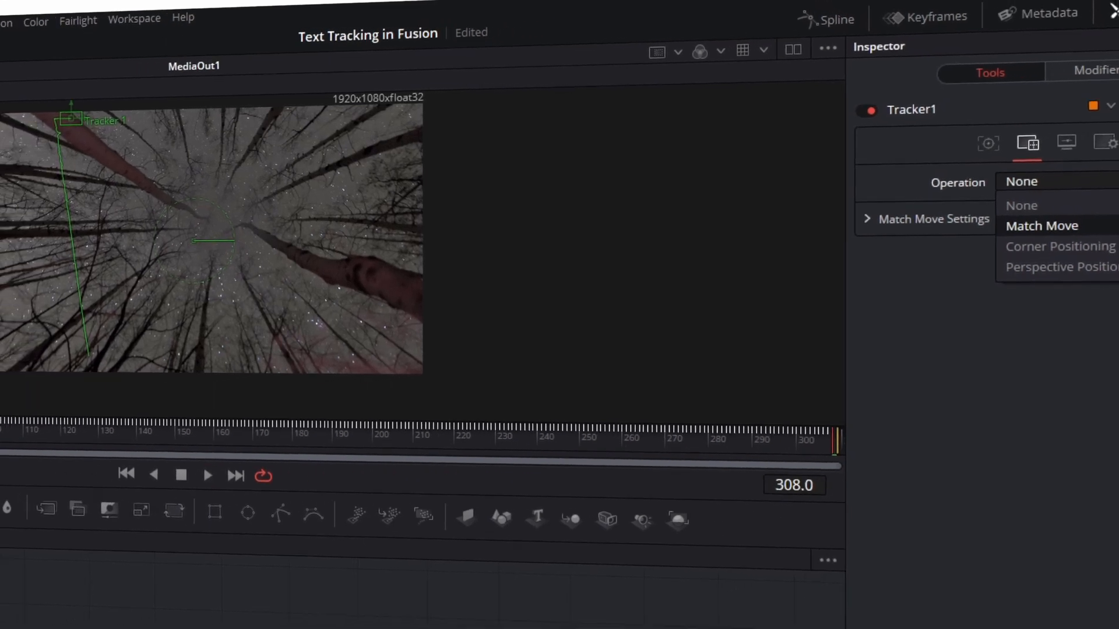
left_click(1040, 225)
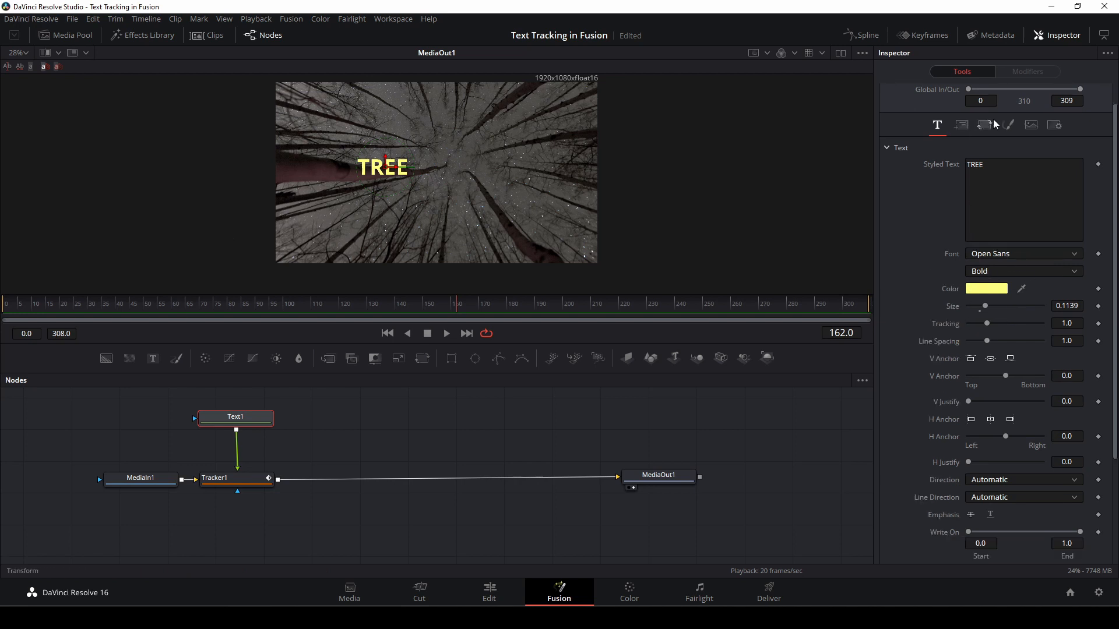
In Text1's Shading settings choose element 3 and enable the Black Shadow
left_click(1007, 125)
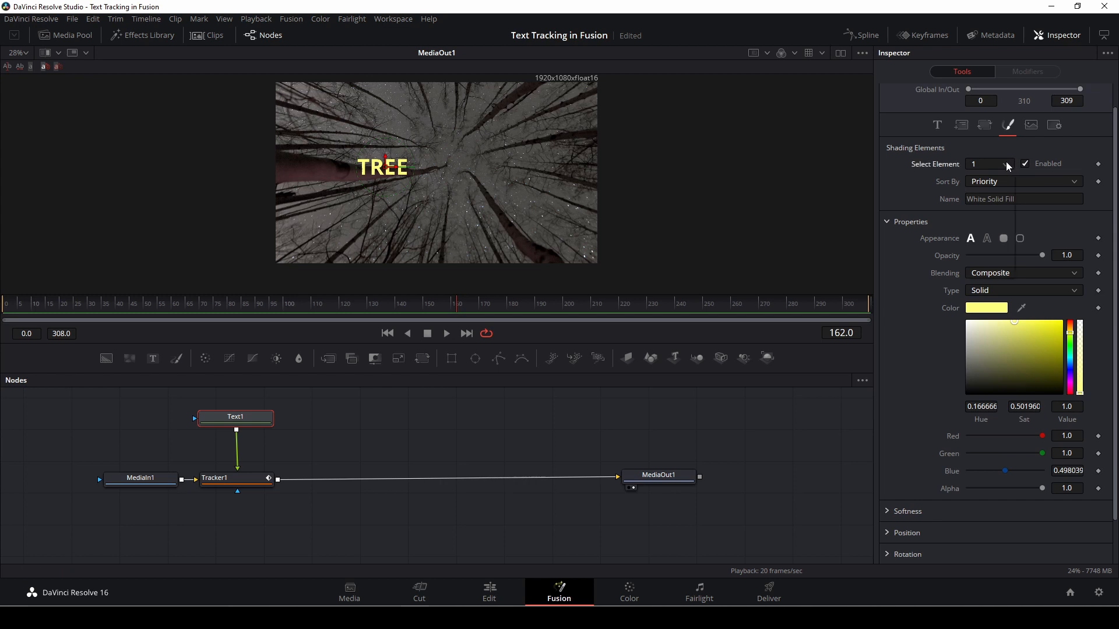
left_click(1025, 164)
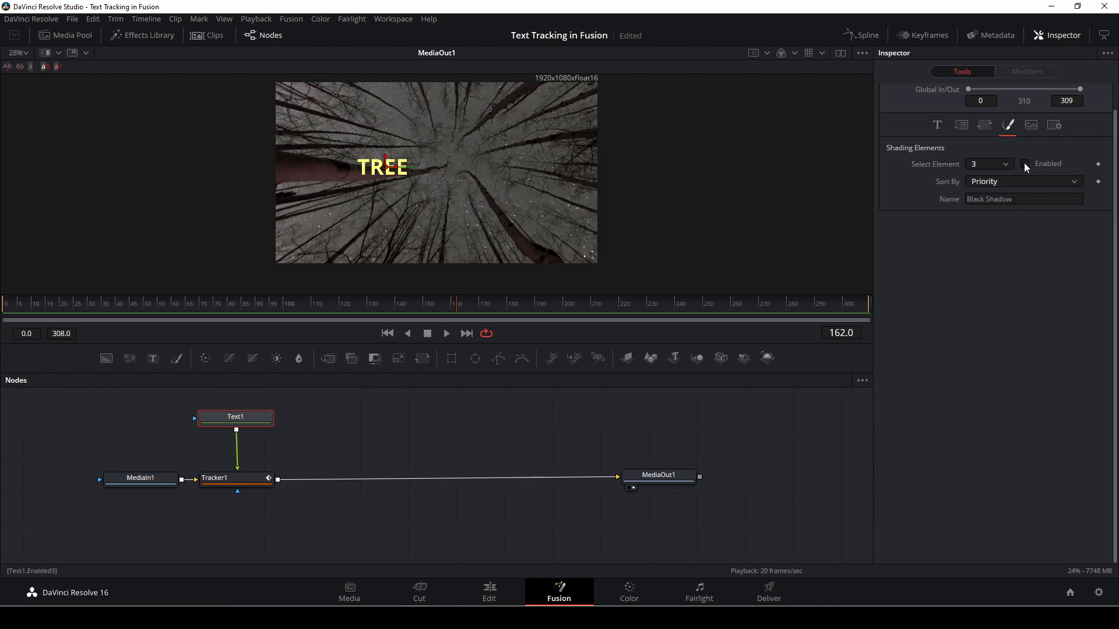
left_click(1026, 163)
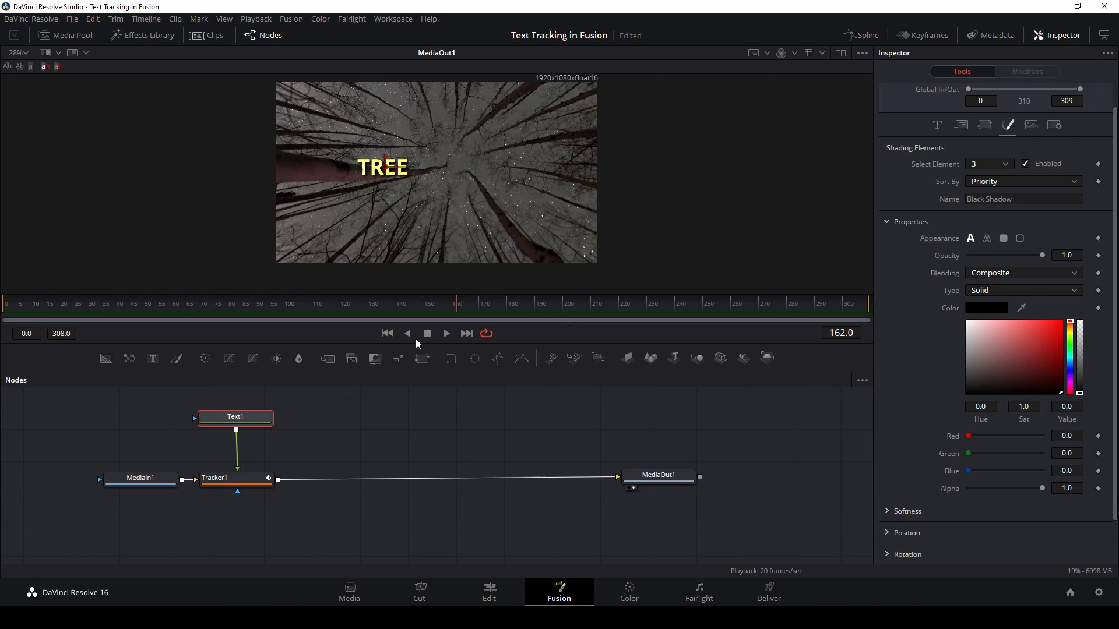
Play the comp from the start to check tracking, then return to the Edit page
left_click(445, 333)
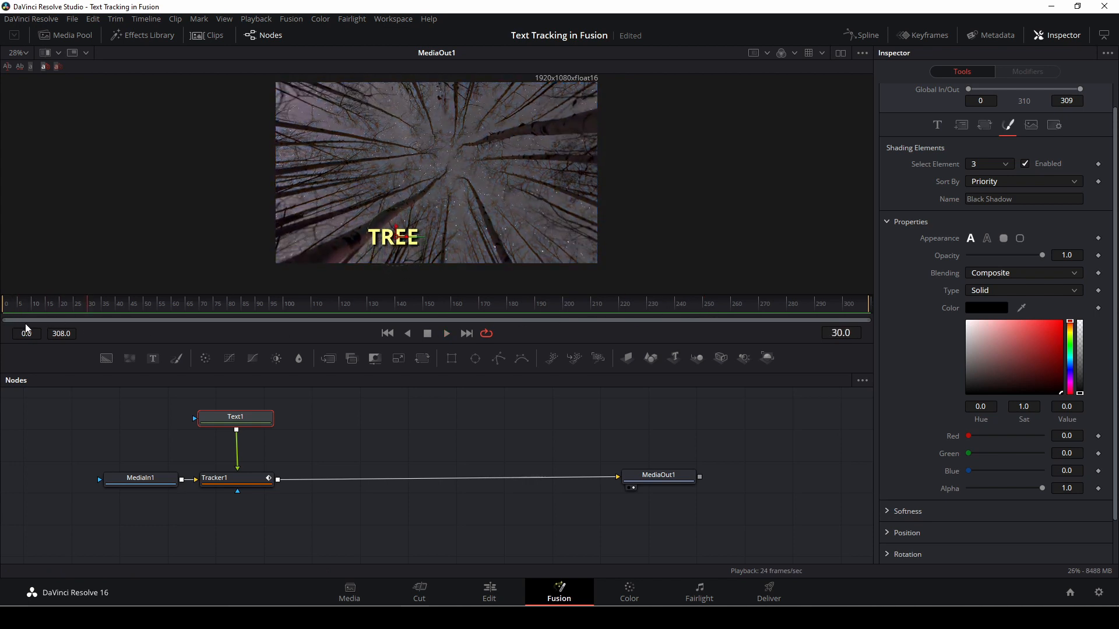
left_click(446, 334)
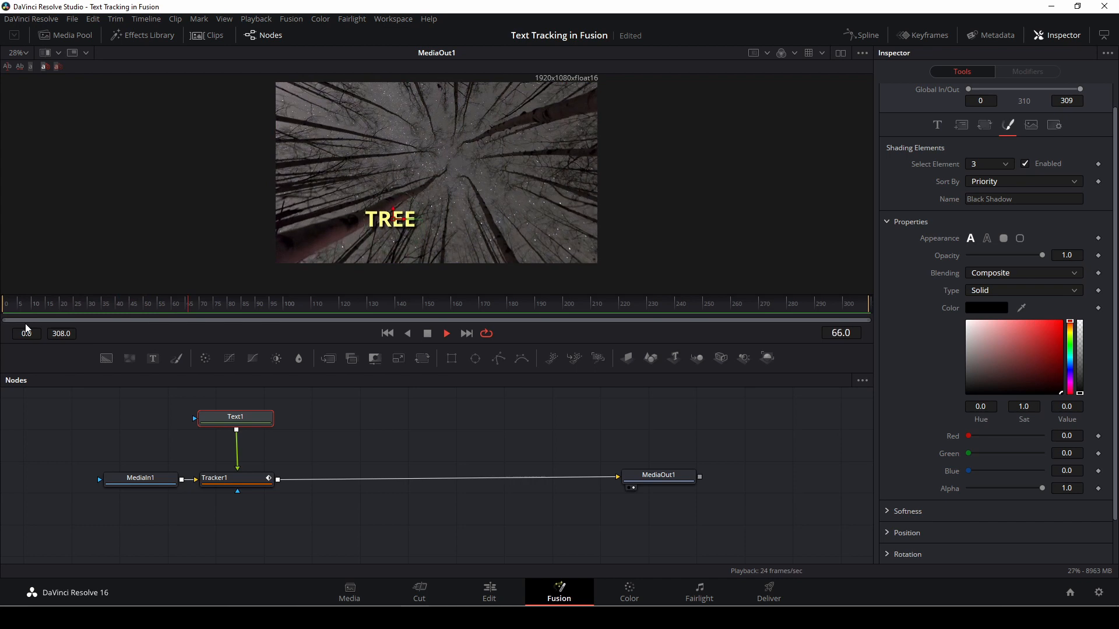
left_click(489, 592)
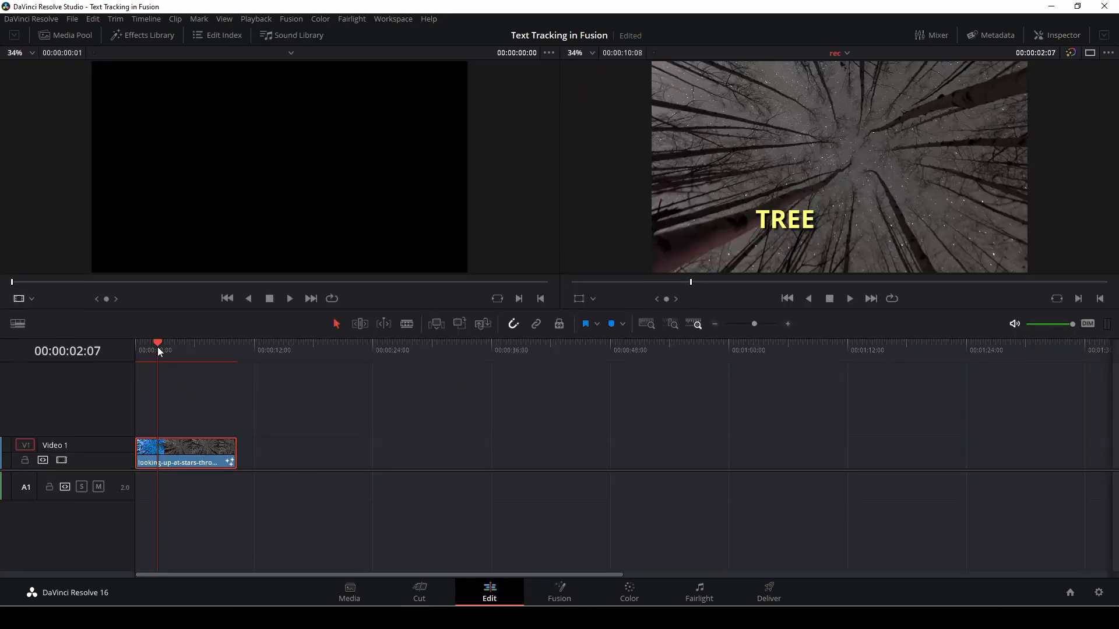